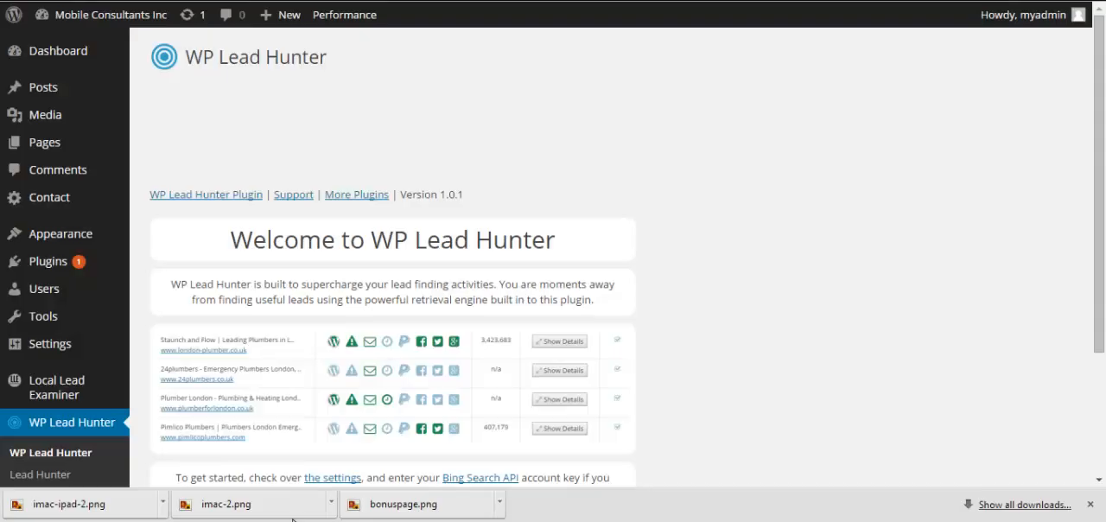
mouse_move(484, 275)
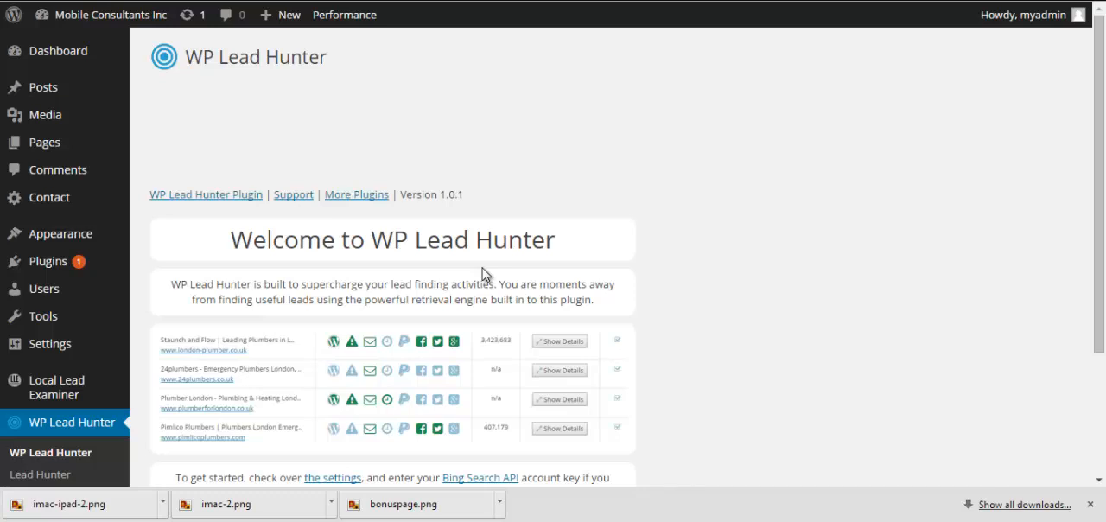
mouse_move(835, 292)
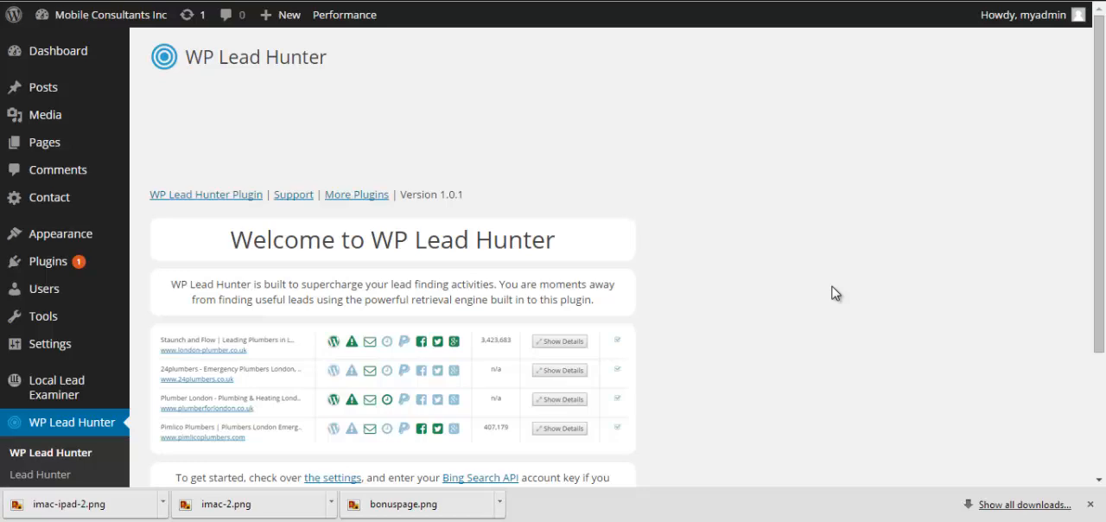
mouse_move(706, 71)
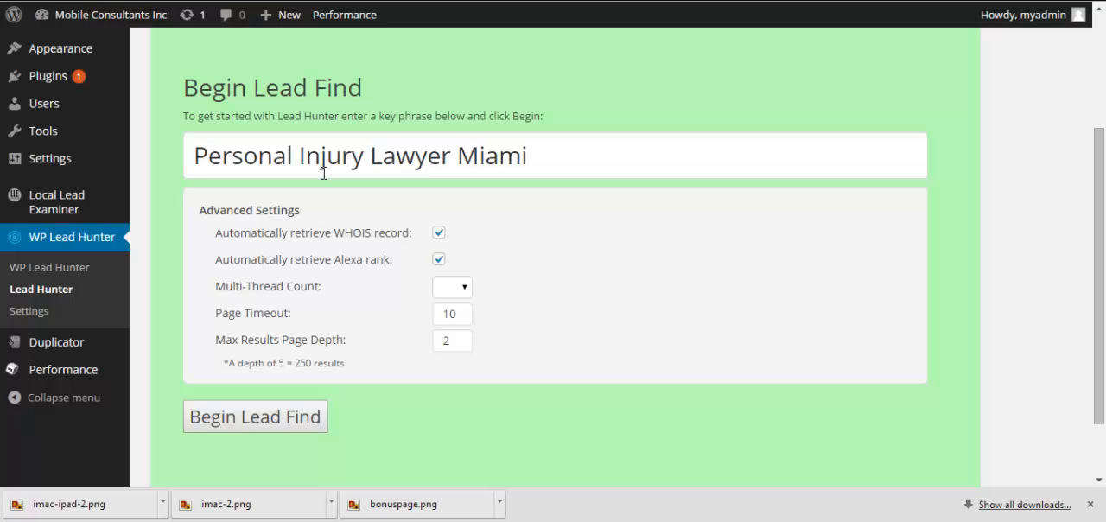
mouse_move(254, 428)
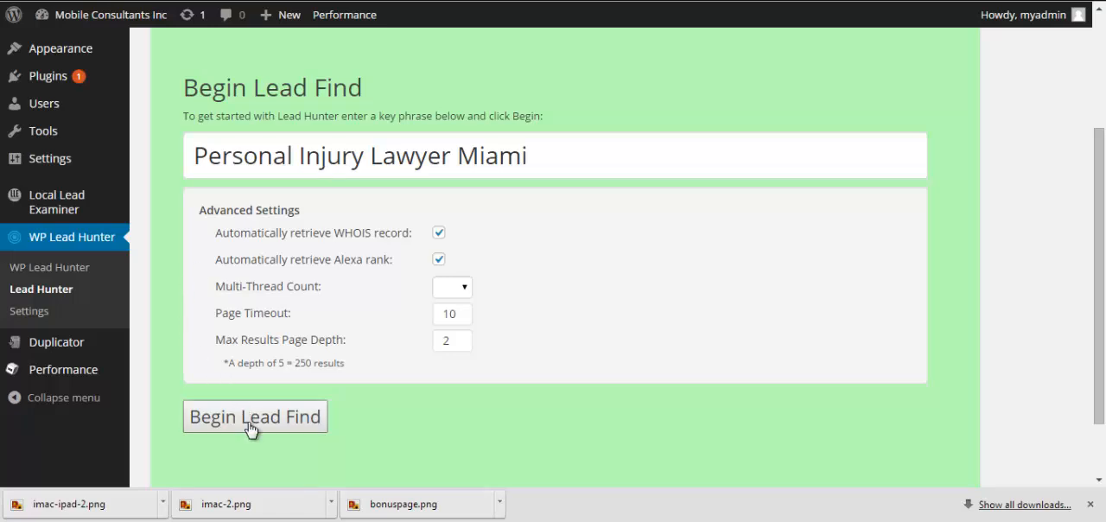
Begin the lead find for 'Personal Injury Lawyer Miami'
left_click(254, 417)
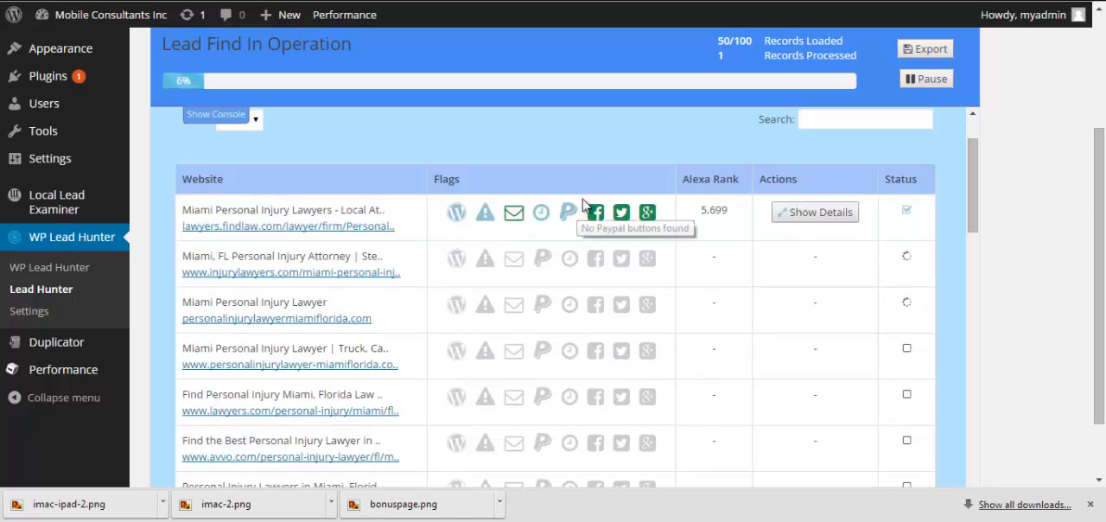
mouse_move(689, 165)
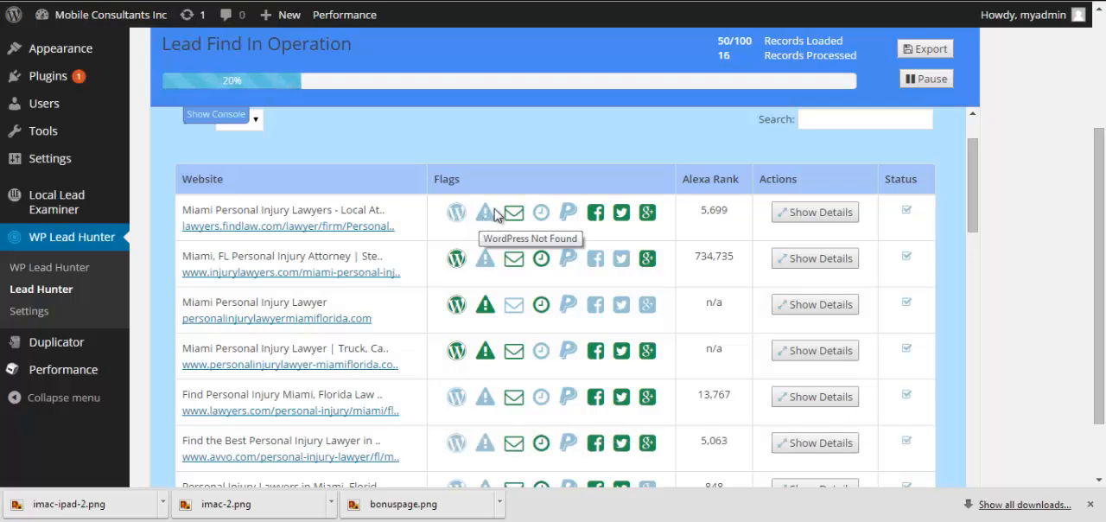
mouse_move(513, 212)
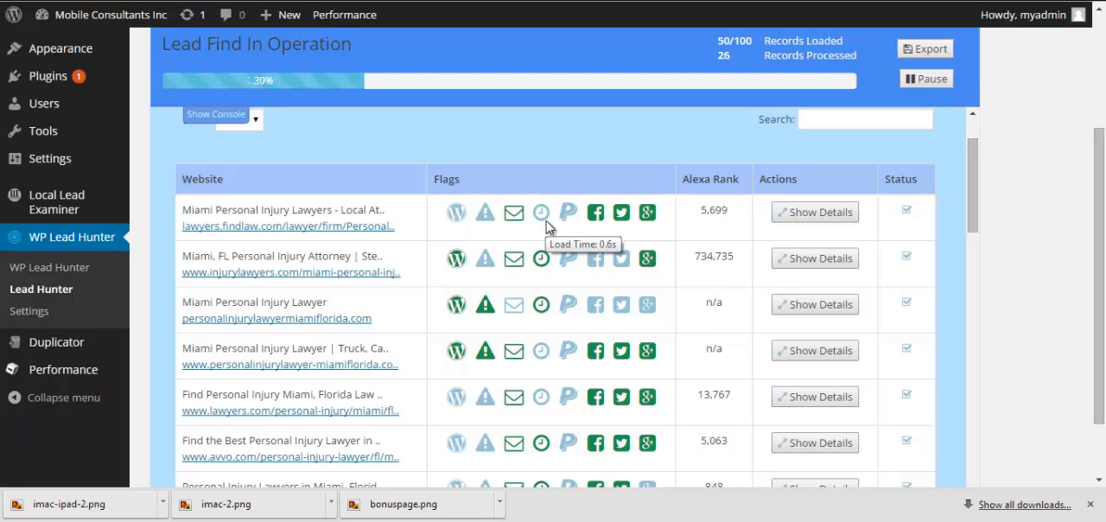
mouse_move(567, 214)
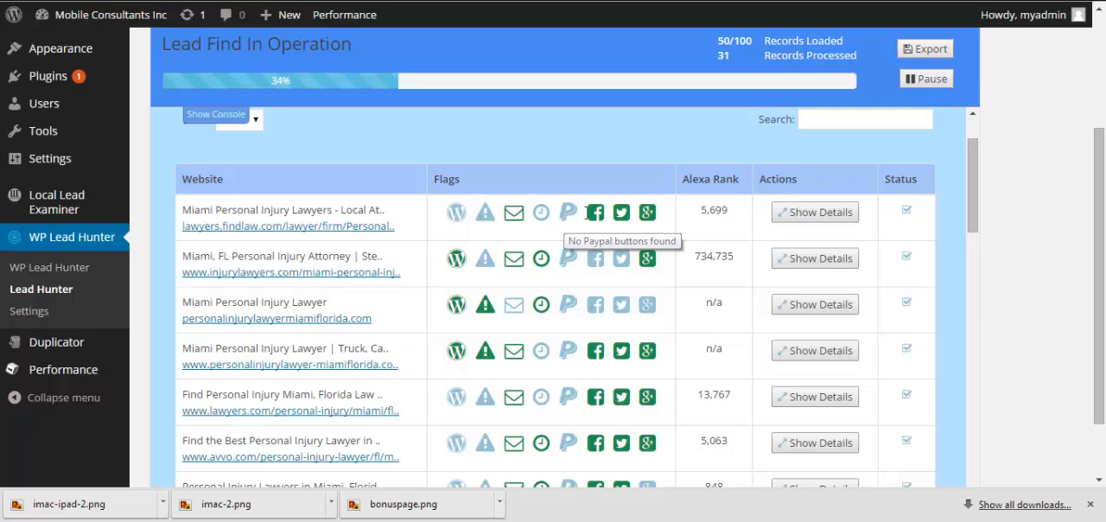
mouse_move(595, 213)
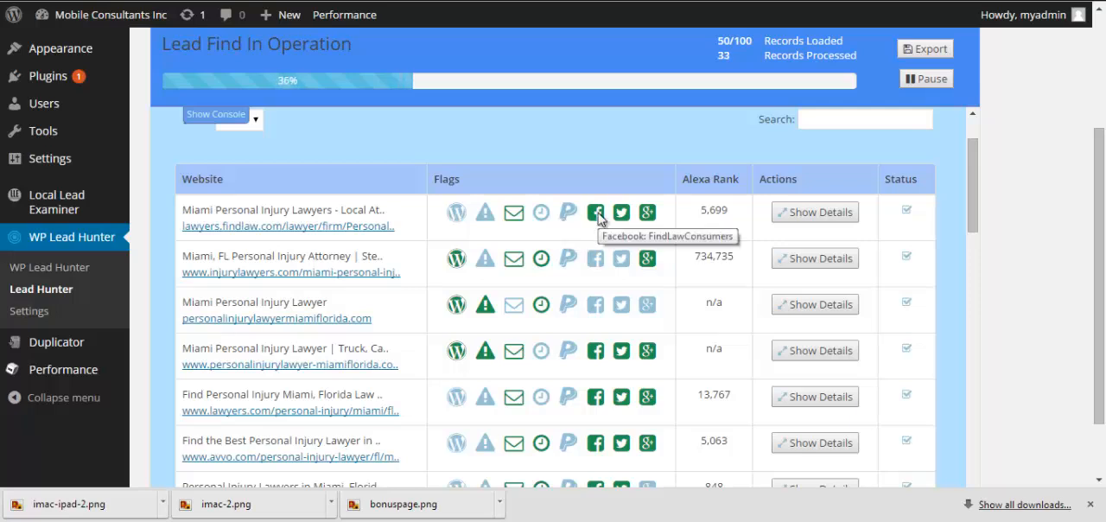
Expand the first findlaw.com lead's social and contact details via its Facebook flag
left_click(814, 212)
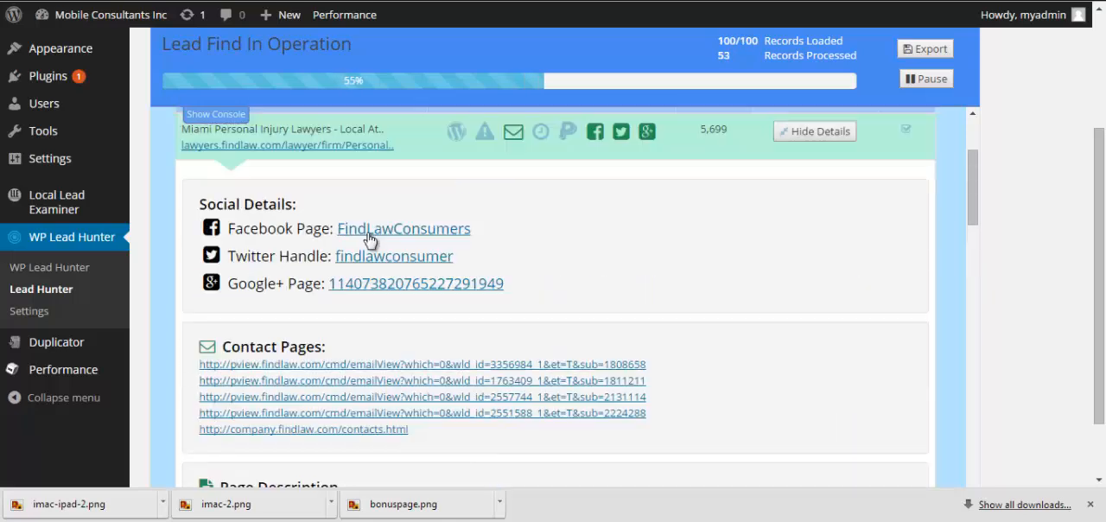
Scroll through the findlaw.com lead's Social Details and Contact Pages, then hide them
scroll("down", 3)
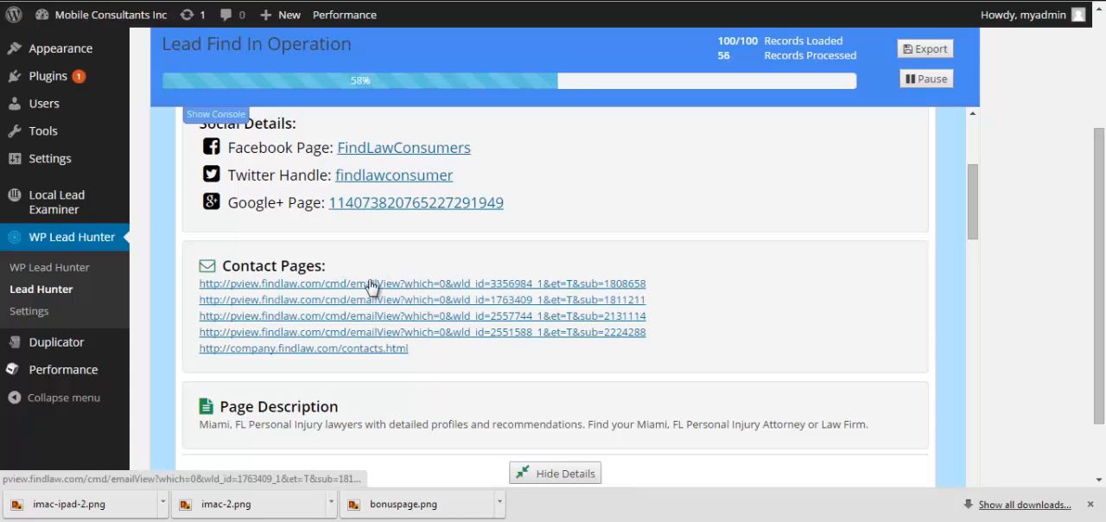
scroll("down", 3)
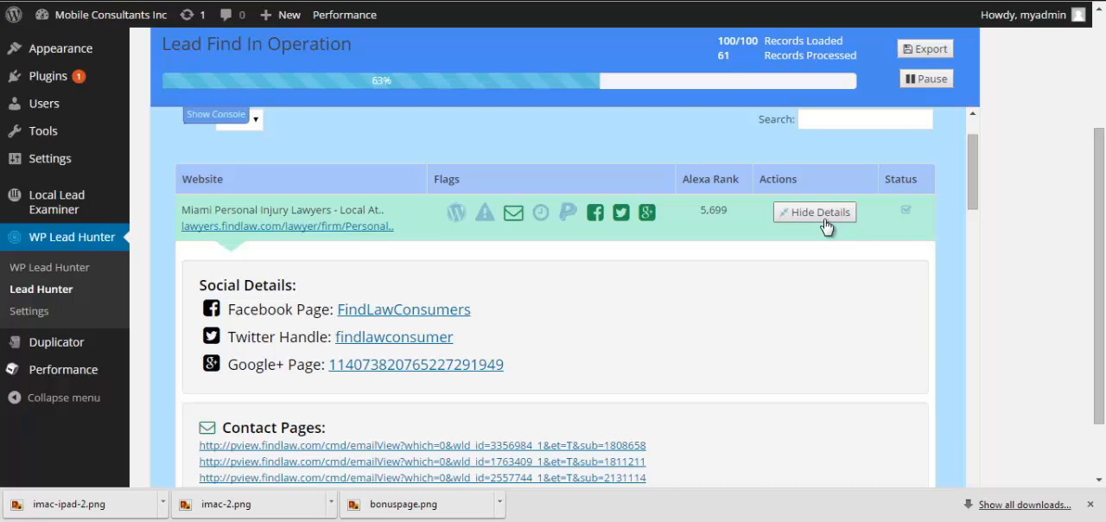
left_click(813, 212)
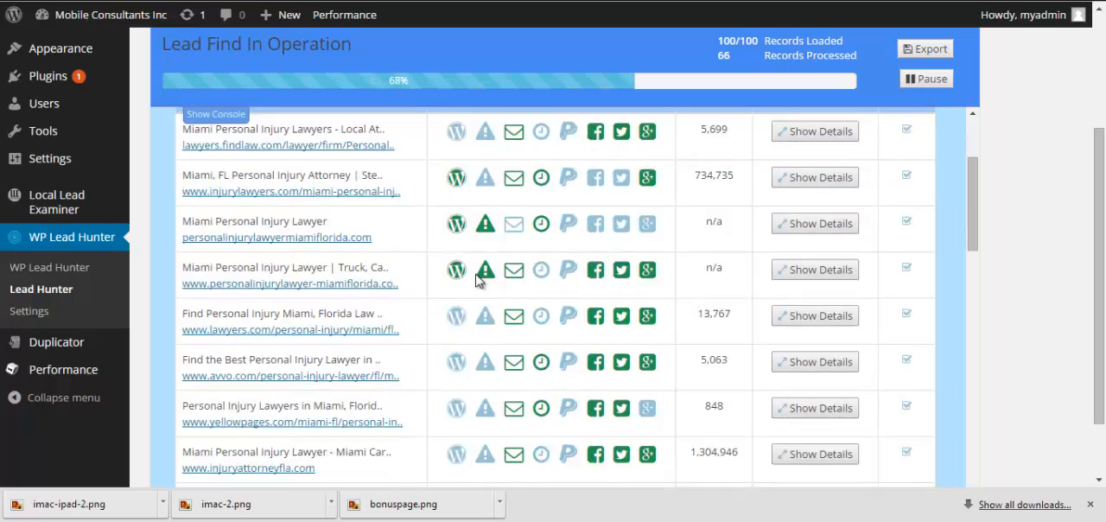
mouse_move(455, 269)
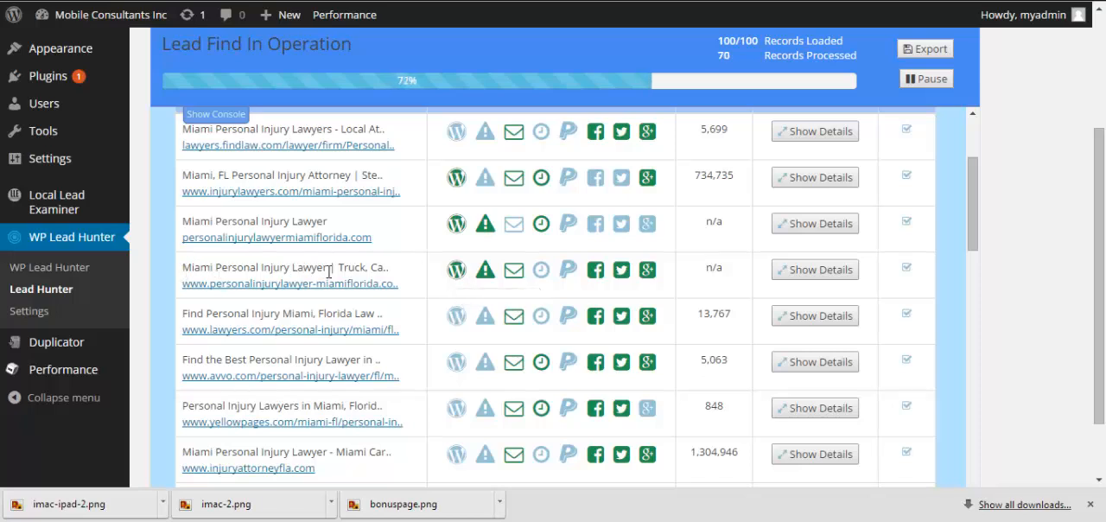
mouse_move(297, 298)
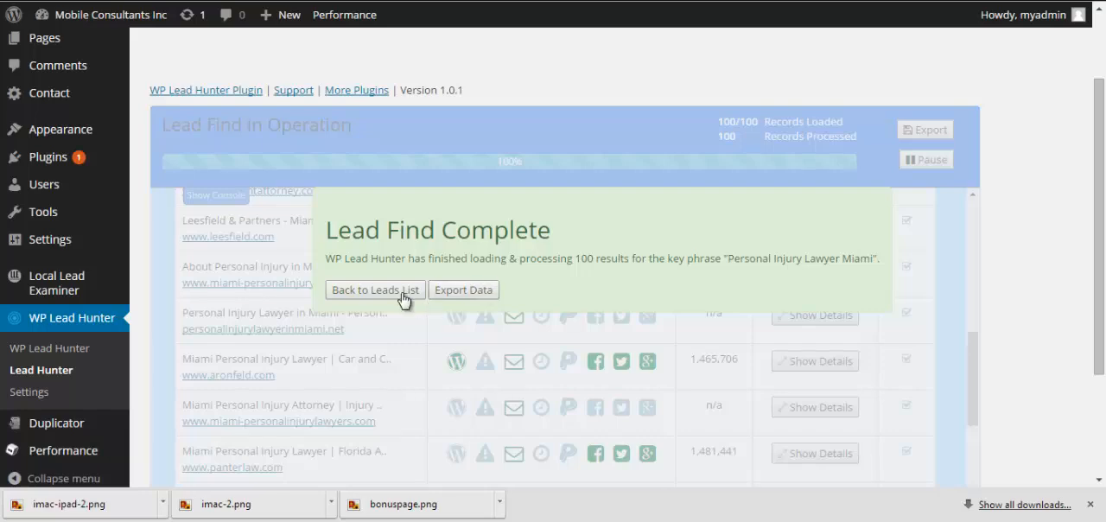
Return to the leads list from the Lead Find Complete box after 100% processing
left_click(374, 290)
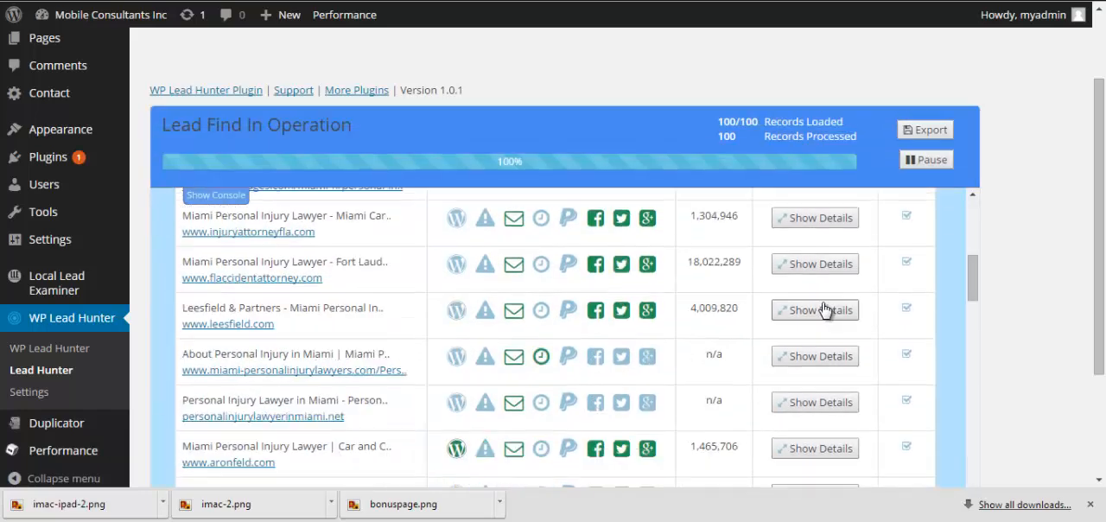
Show the Leesfield & Partners lead's Facebook, Twitter, Google+ and contact details
left_click(814, 309)
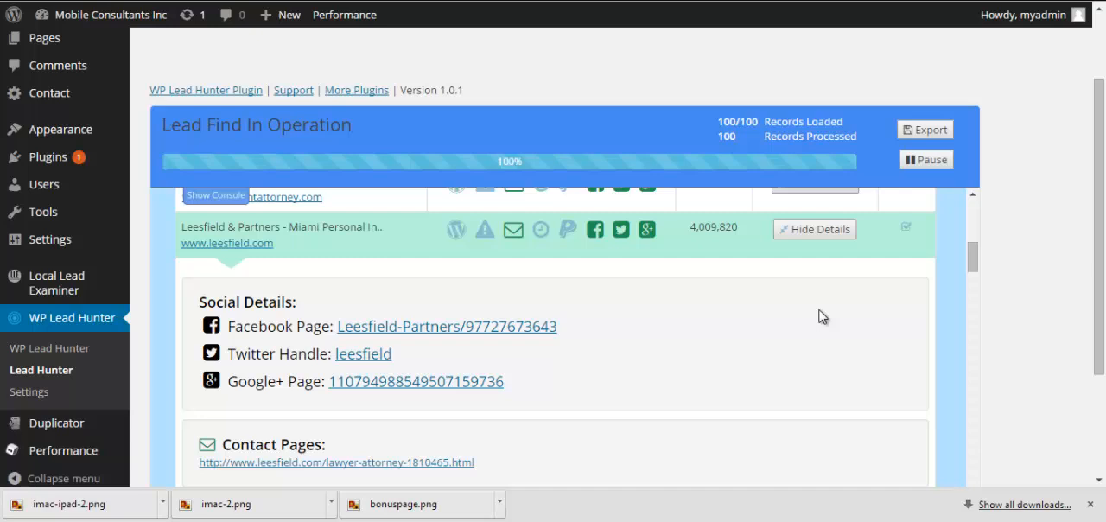
mouse_move(593, 339)
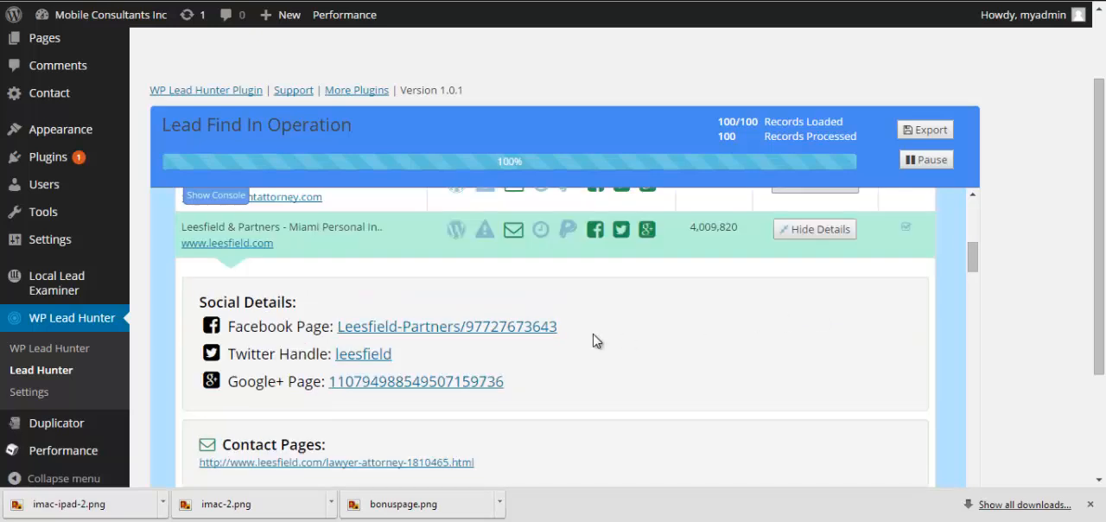
mouse_move(810, 277)
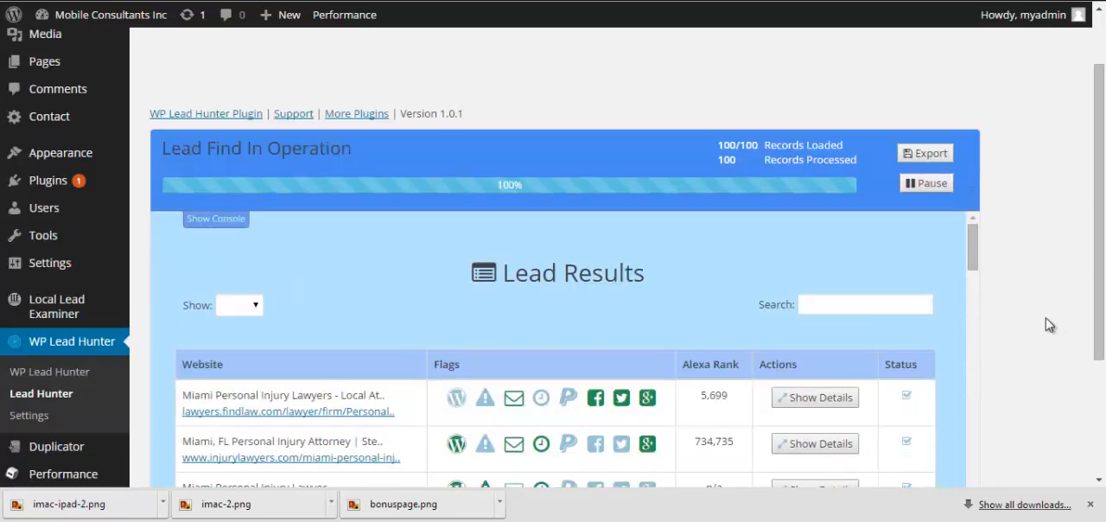
Scroll to the Lead Results heading, starting with the findlaw.com lead
scroll("down", 3)
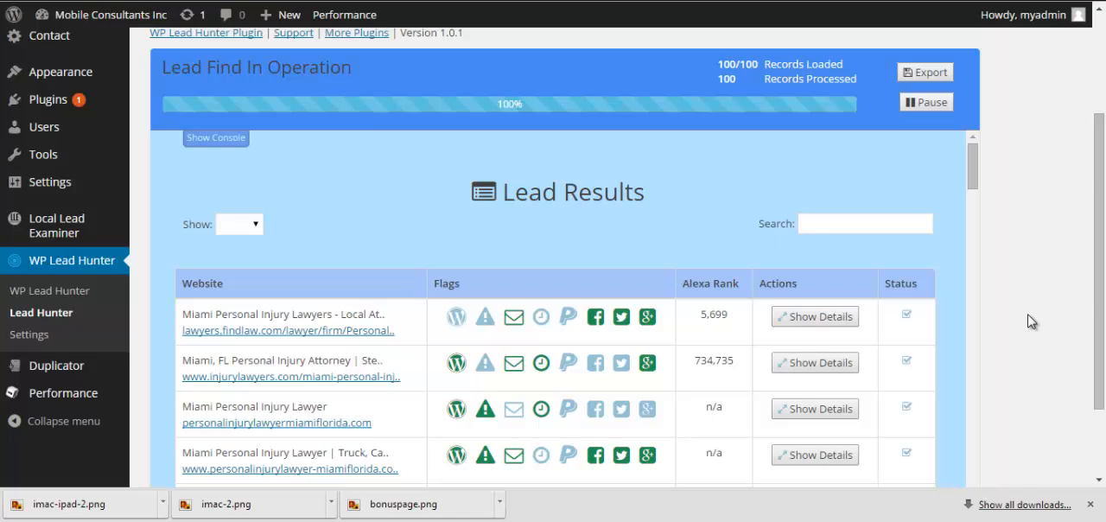
mouse_move(728, 318)
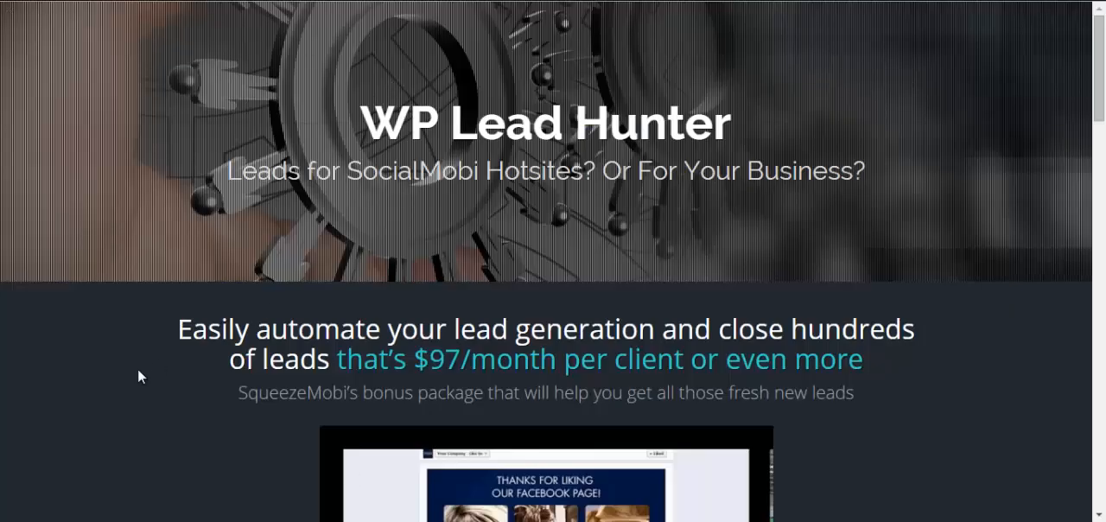
scroll("down", 3)
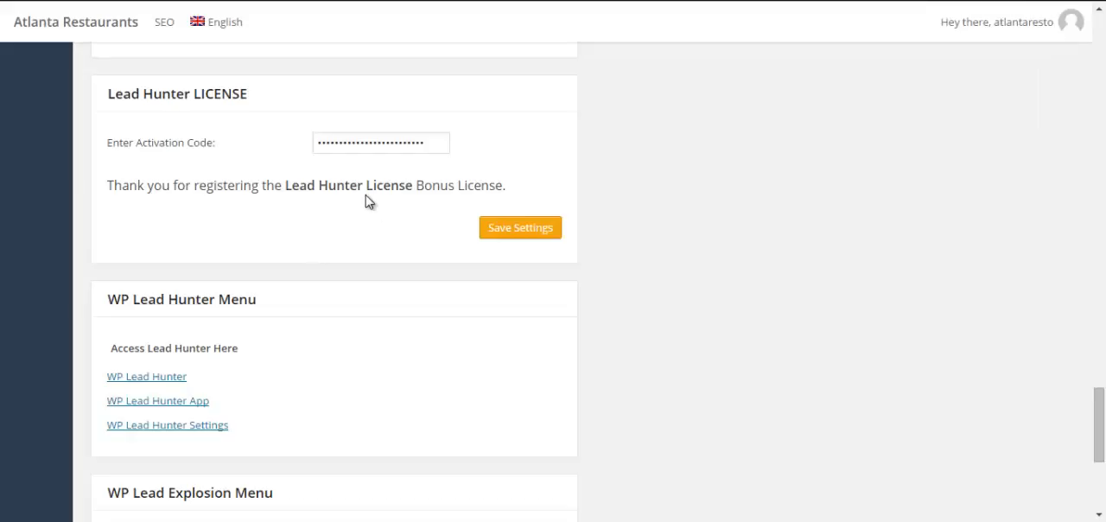
mouse_move(367, 307)
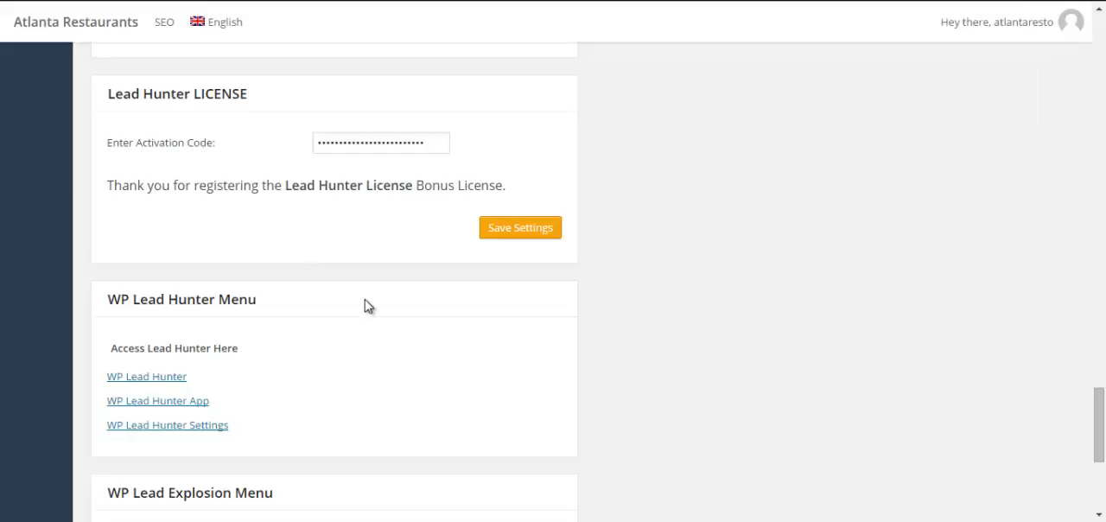
mouse_move(351, 315)
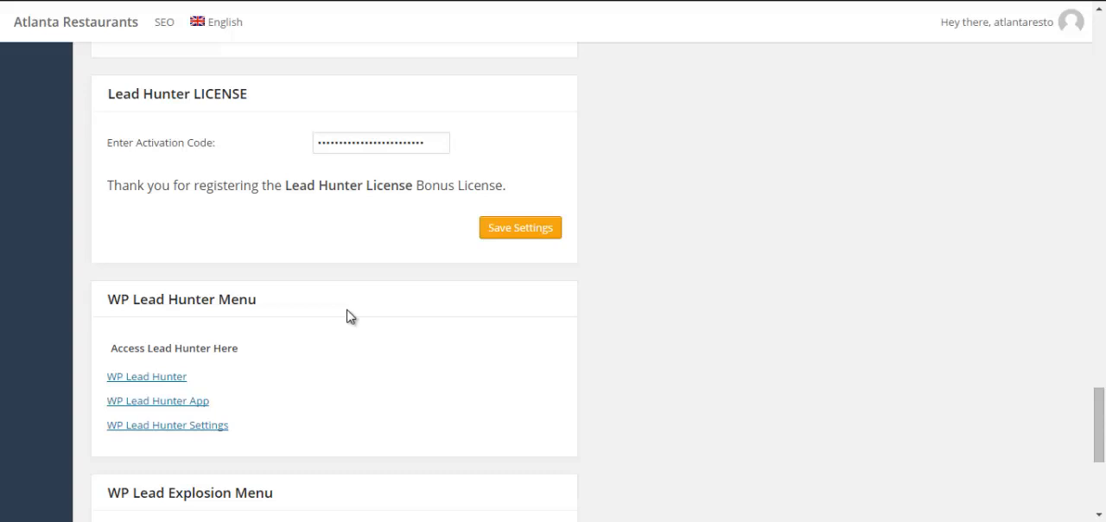
mouse_move(49, 70)
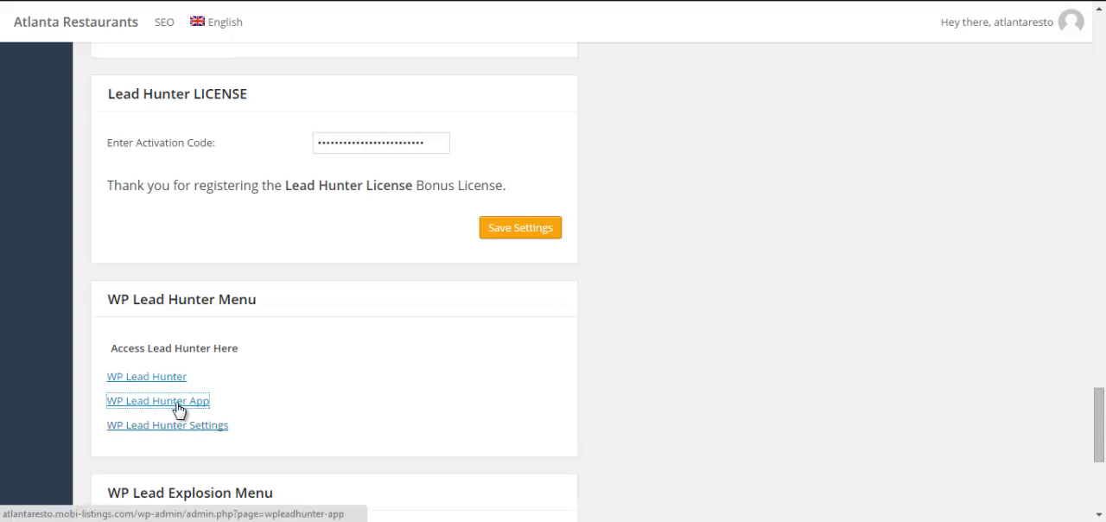
mouse_move(246, 180)
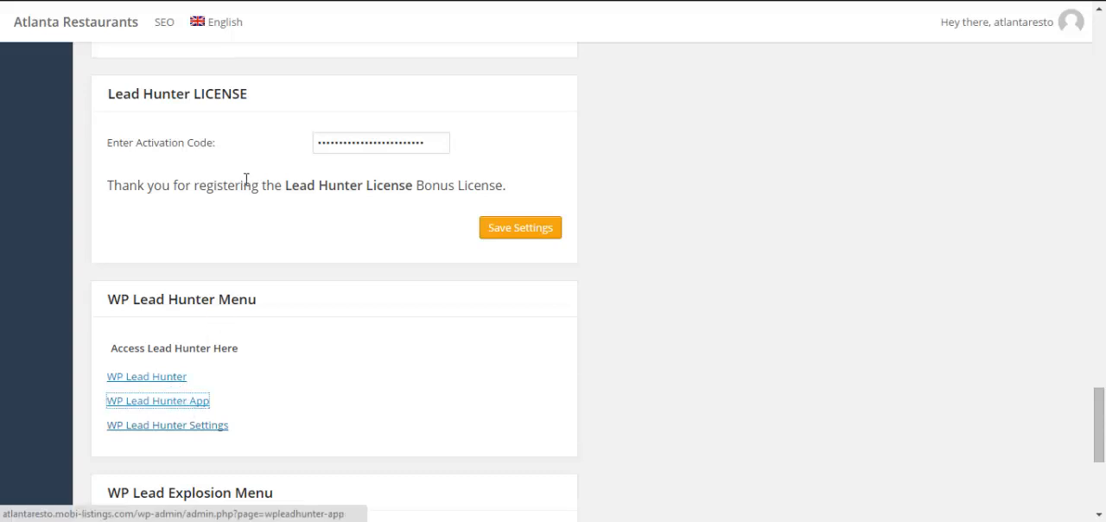
Open the WP Lead Hunter App link under the WP Lead Hunter Menu
left_click(157, 400)
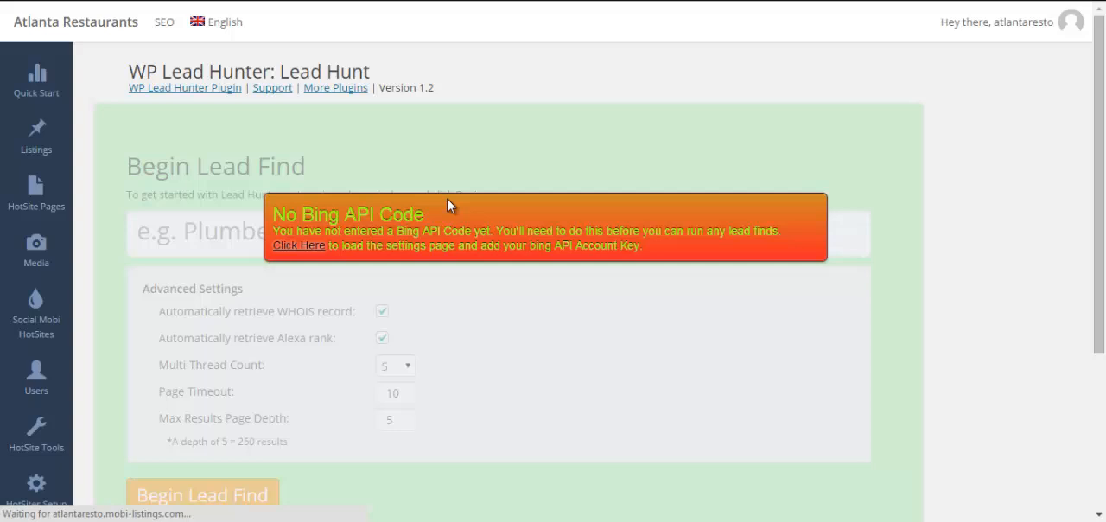
mouse_move(691, 227)
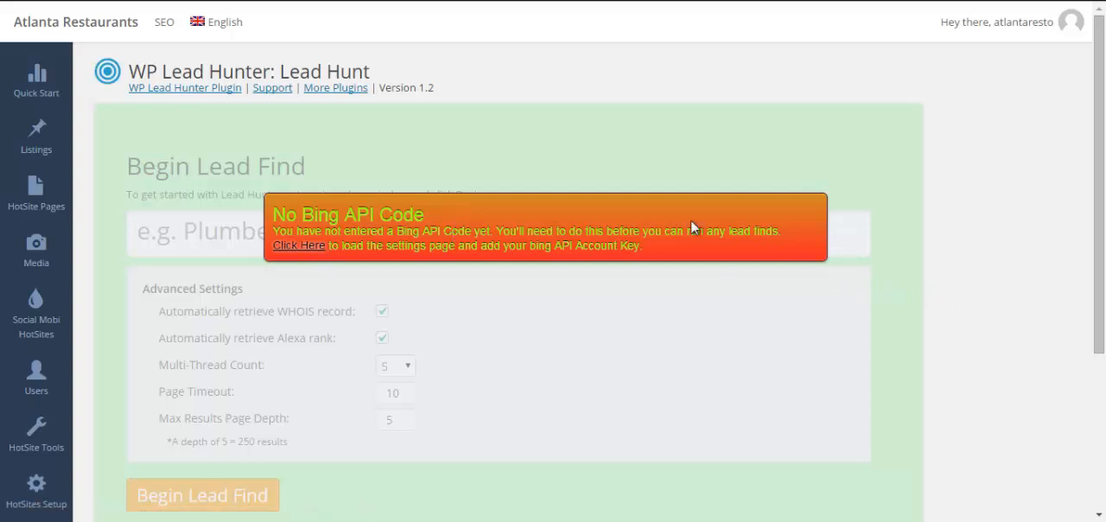
Close the No Bing API Code popup on the Lead Hunt page
left_click(298, 245)
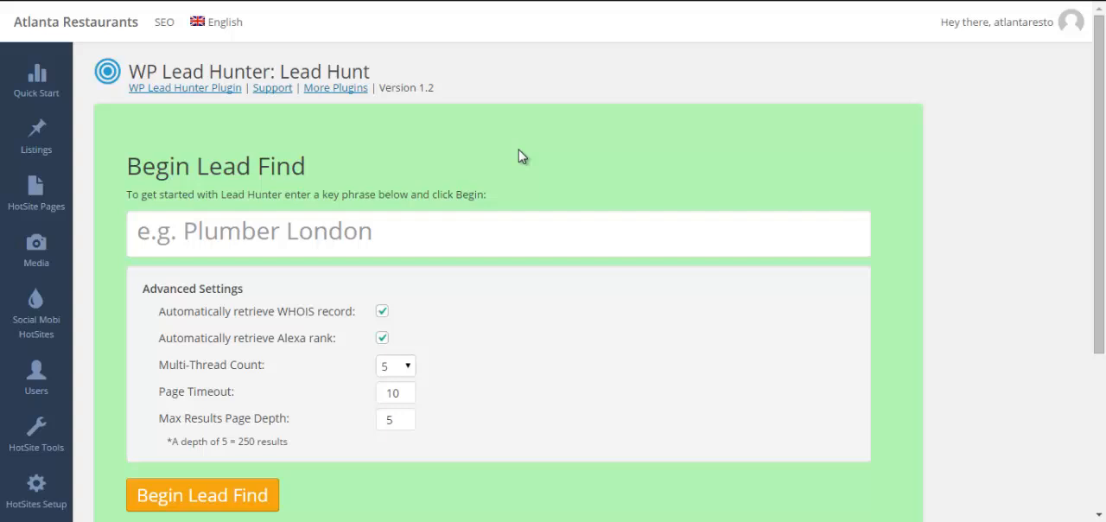
mouse_move(508, 195)
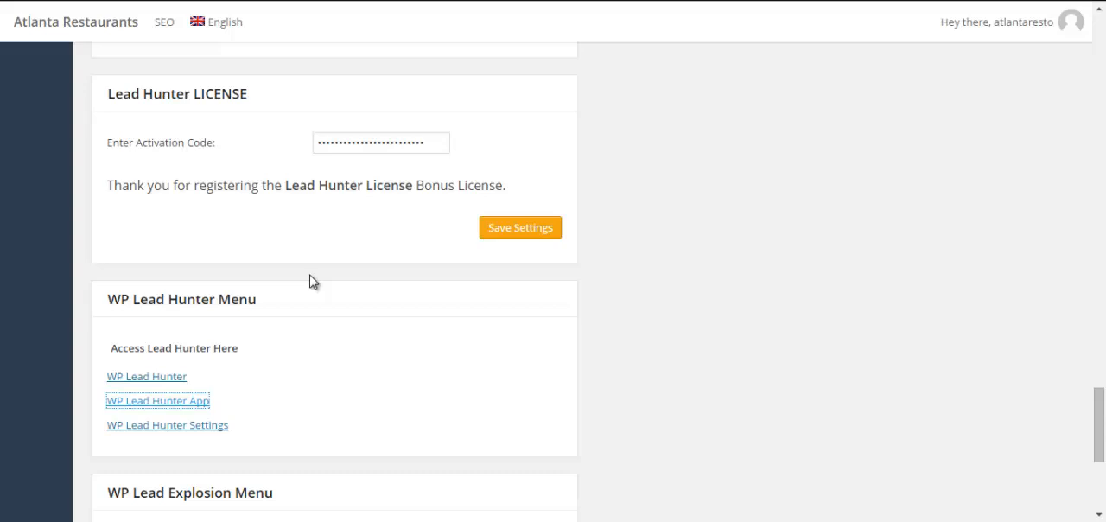
scroll("down", 3)
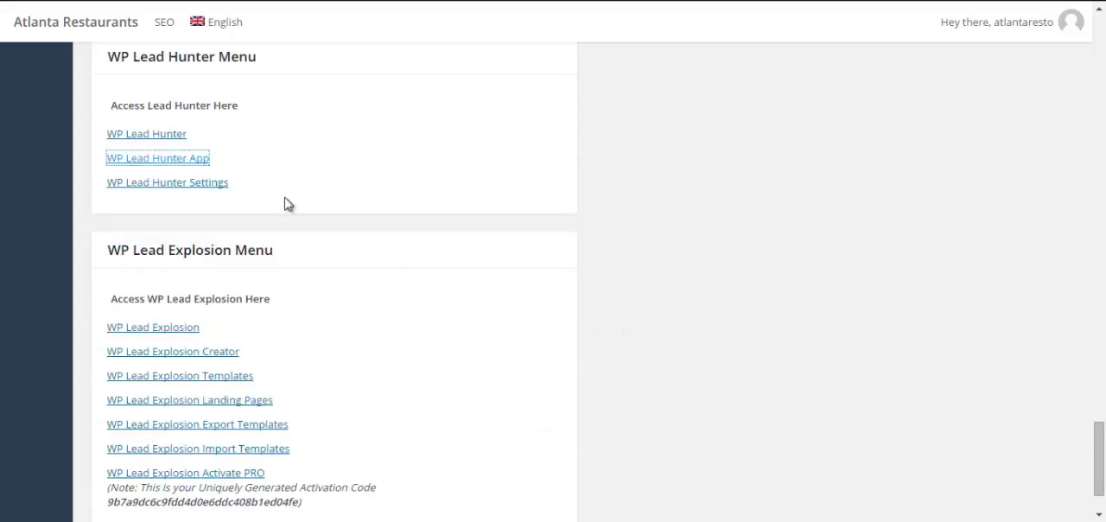
mouse_move(153, 326)
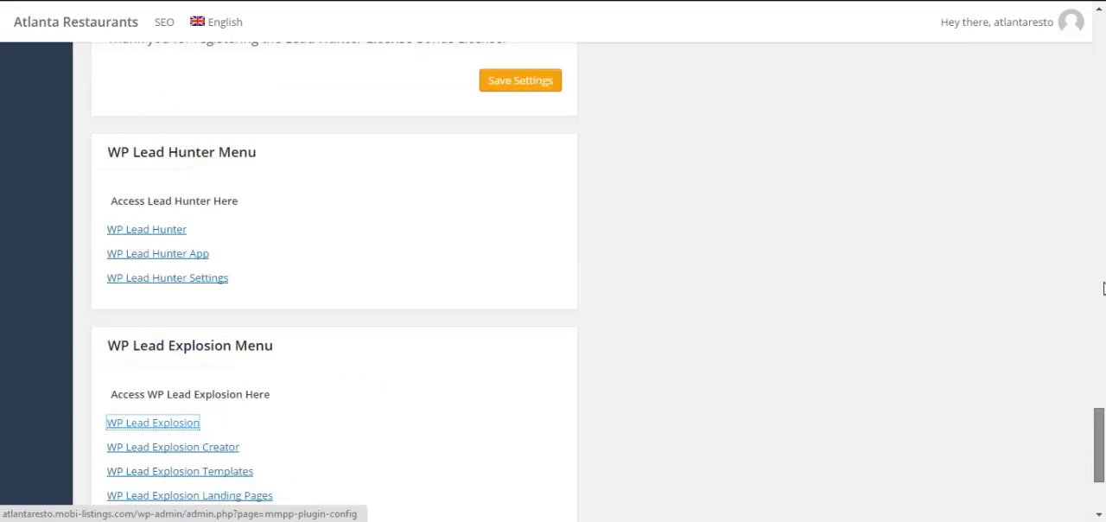
left_click(519, 79)
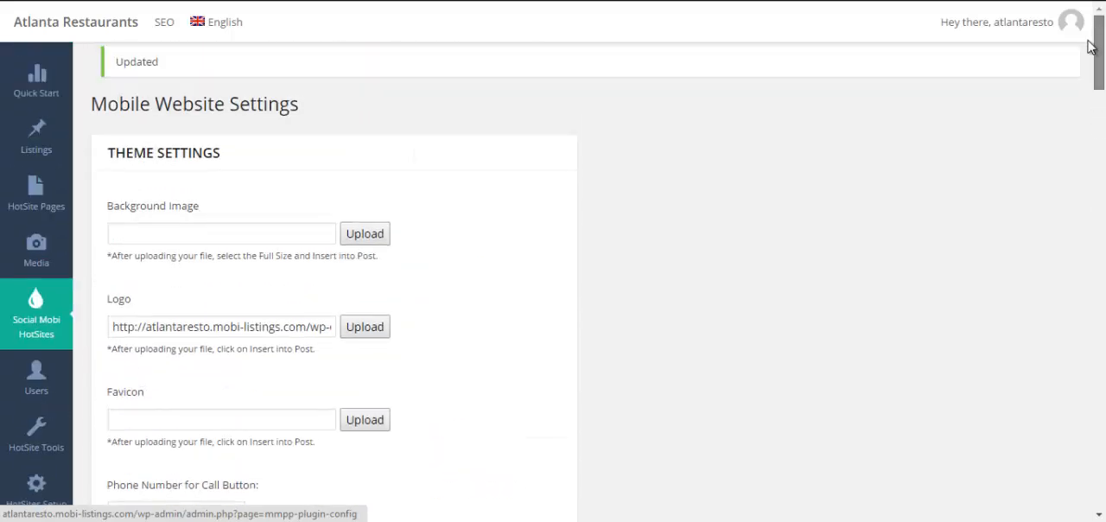
scroll("down", 3)
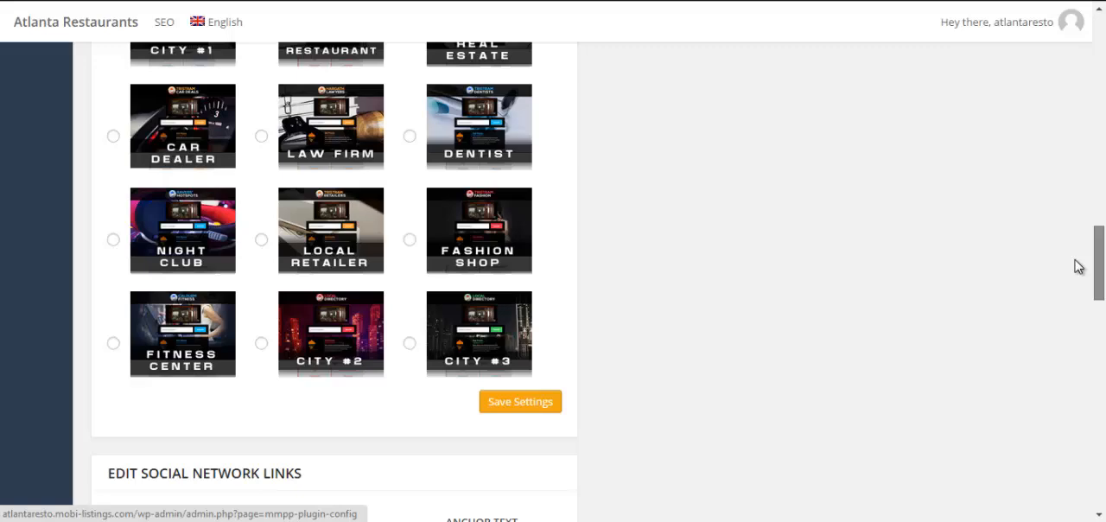
scroll("down", 3)
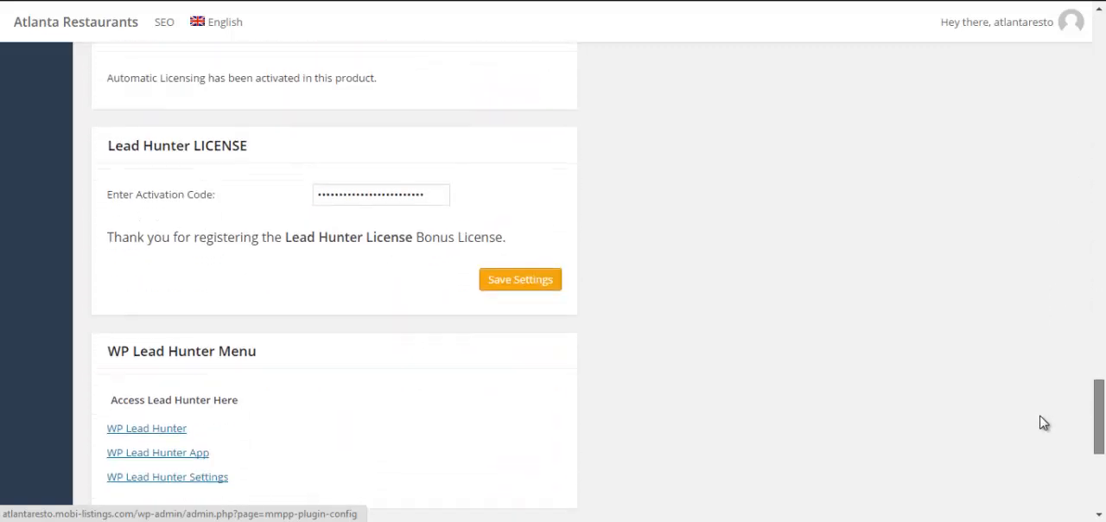
scroll("down", 3)
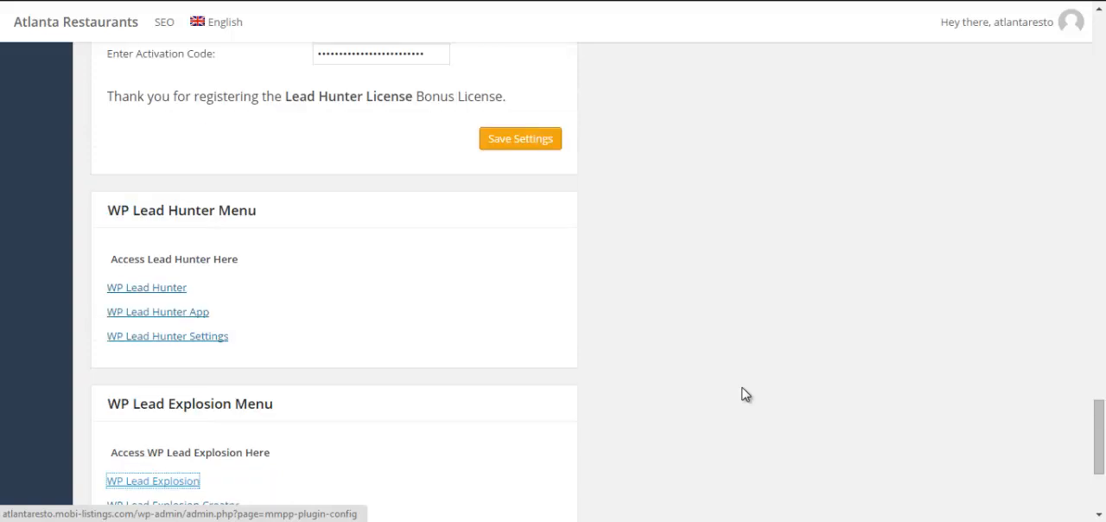
scroll("down", 3)
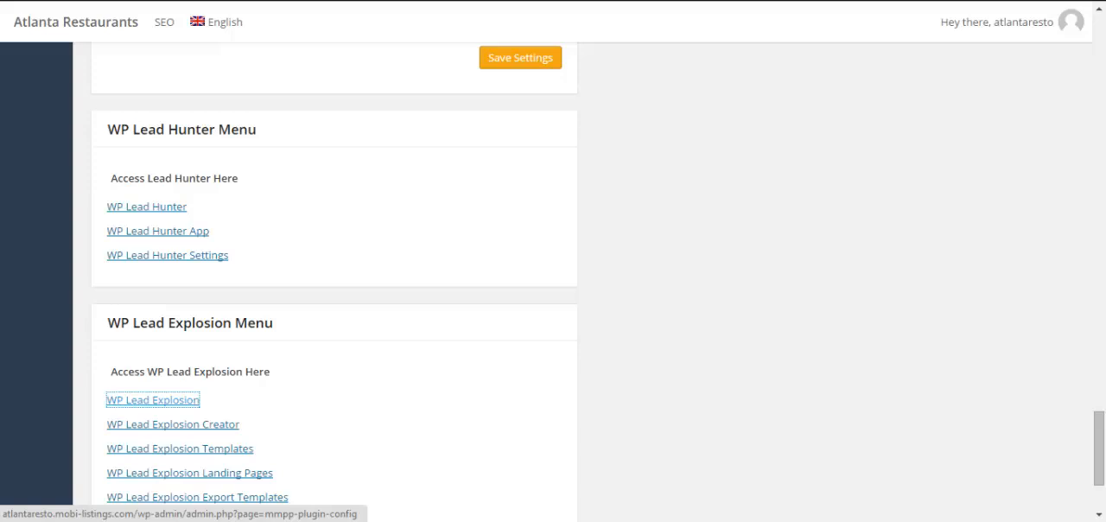
left_click(153, 399)
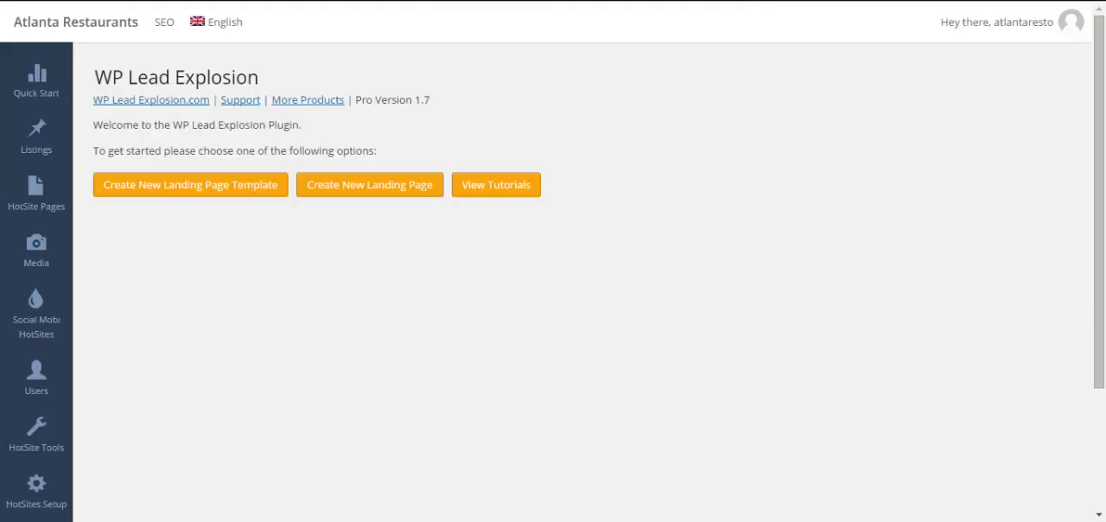
mouse_move(212, 6)
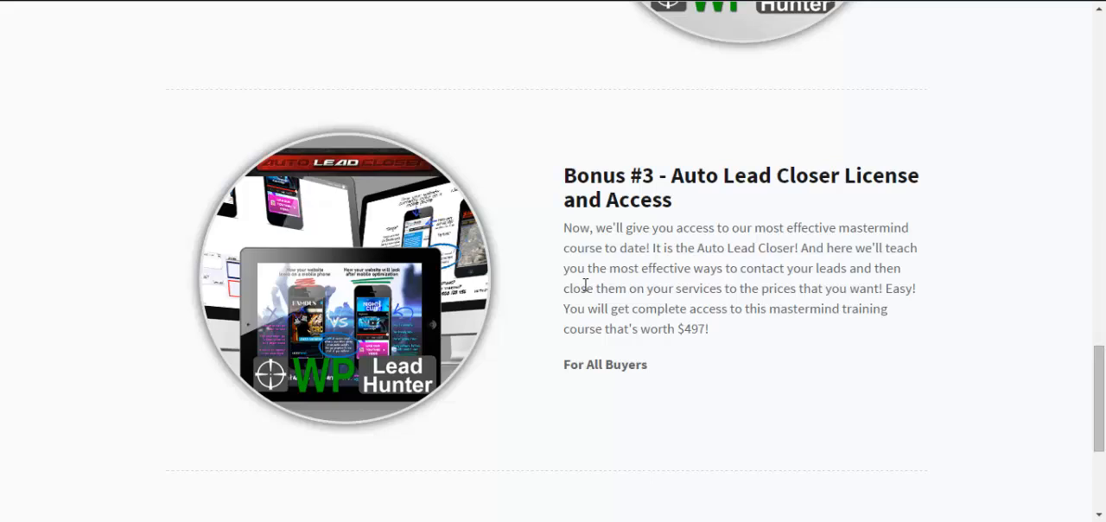
scroll("down", 3)
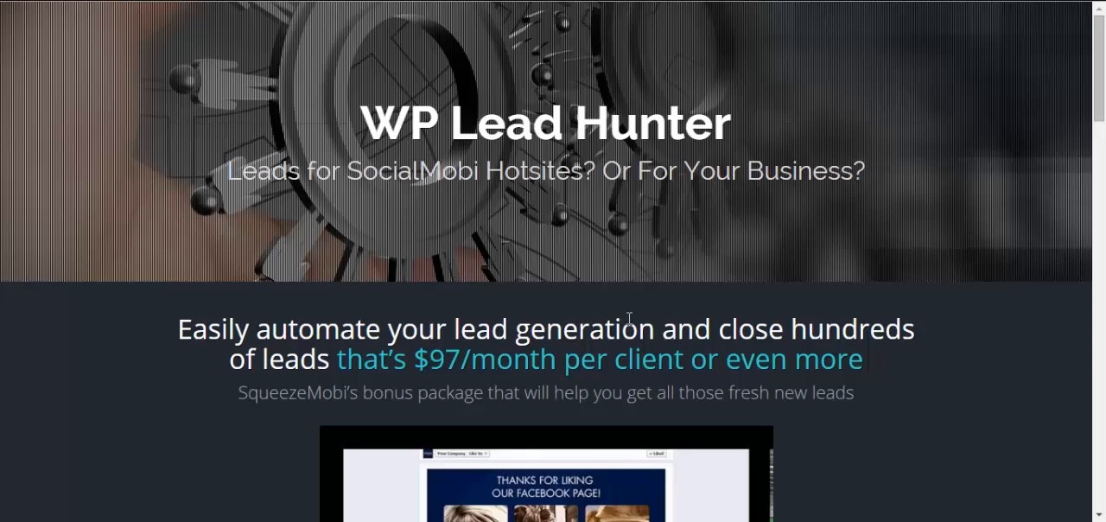
mouse_move(630, 318)
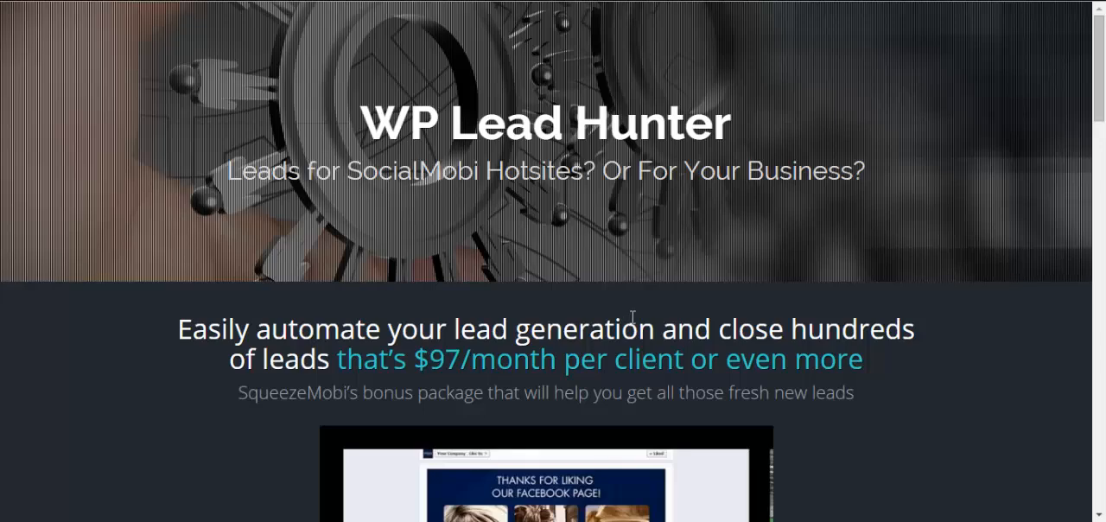